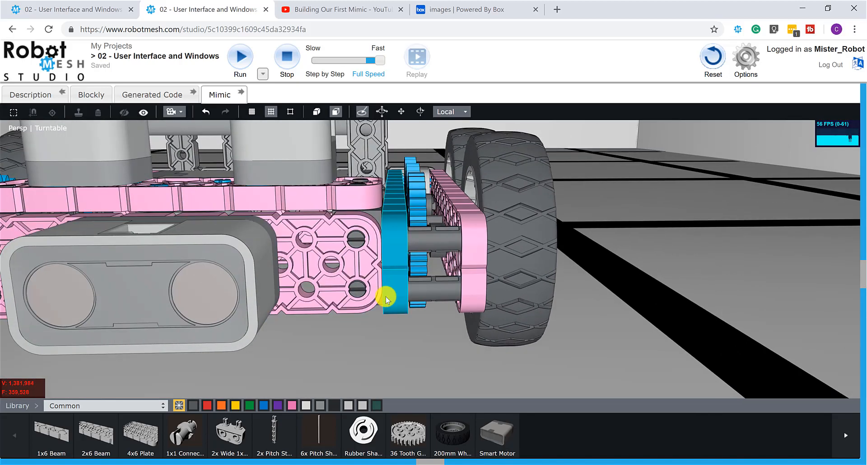
# Swing the camera to face the robot's front and pull back to see the whole field
pyautogui.moveTo(388, 221); pyautogui.dragTo(387, 299)
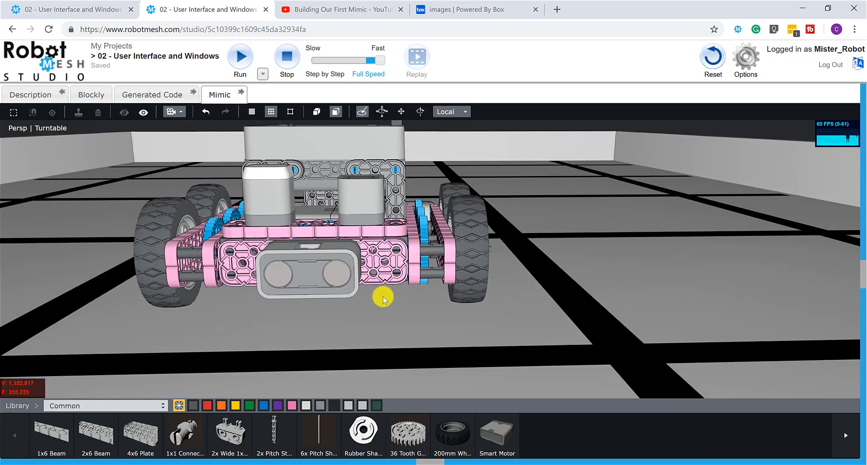
pyautogui.scroll(-3)
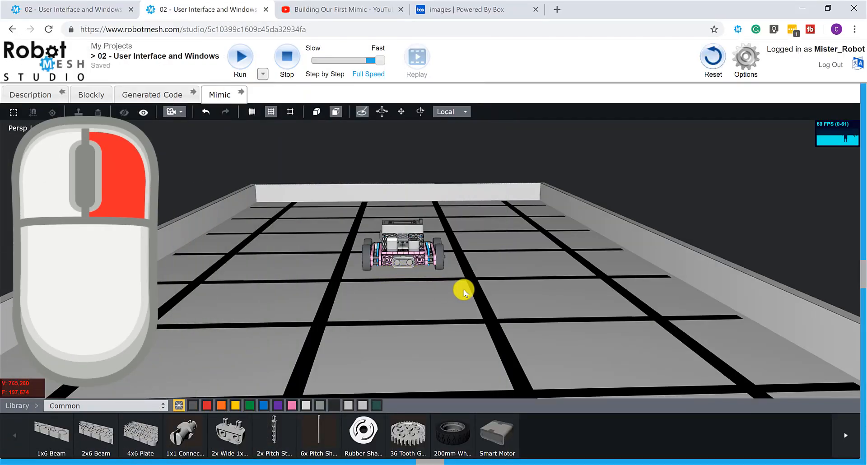
pyautogui.moveTo(464, 292); pyautogui.dragTo(404, 294)
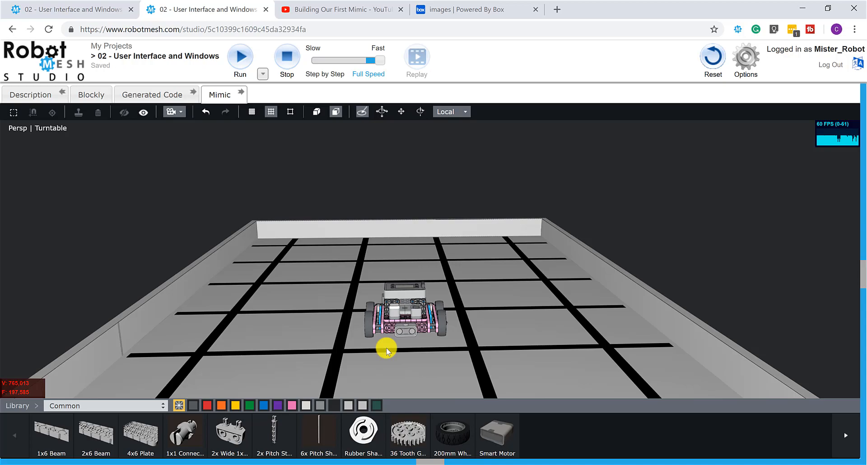
pyautogui.moveTo(178, 112)
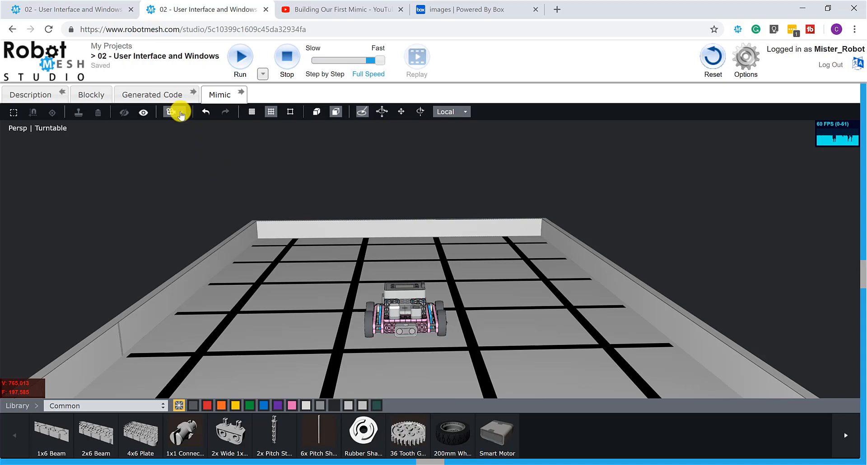
# Switch to the Top camera preset, then choose Reset to restore the default view
pyautogui.click(173, 112)
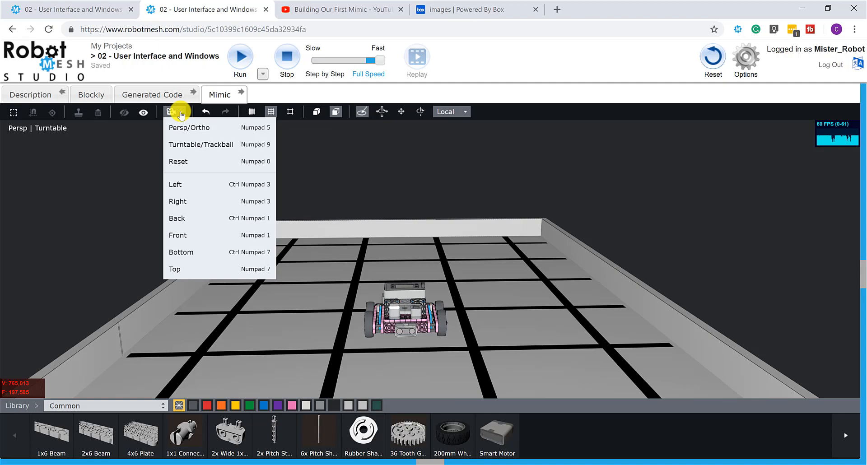
pyautogui.moveTo(213, 185)
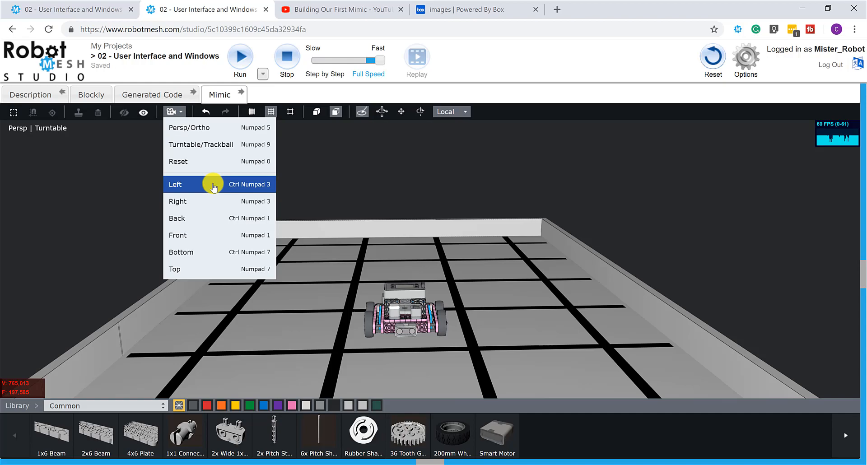
pyautogui.moveTo(240, 272)
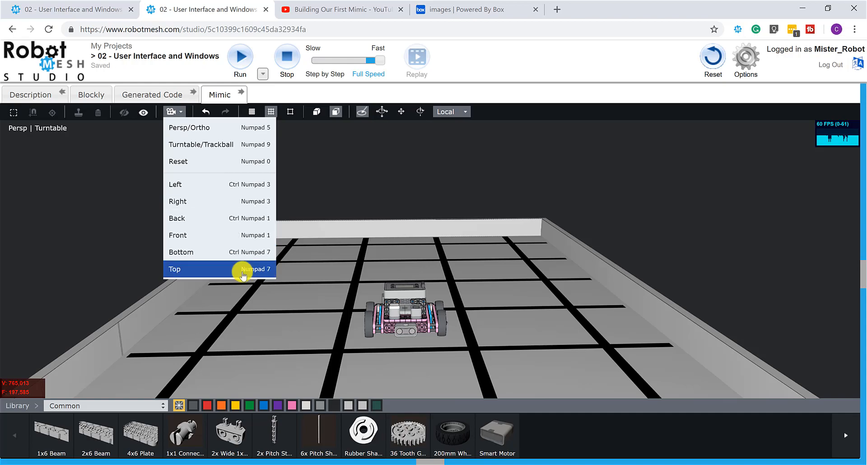
pyautogui.click(175, 269)
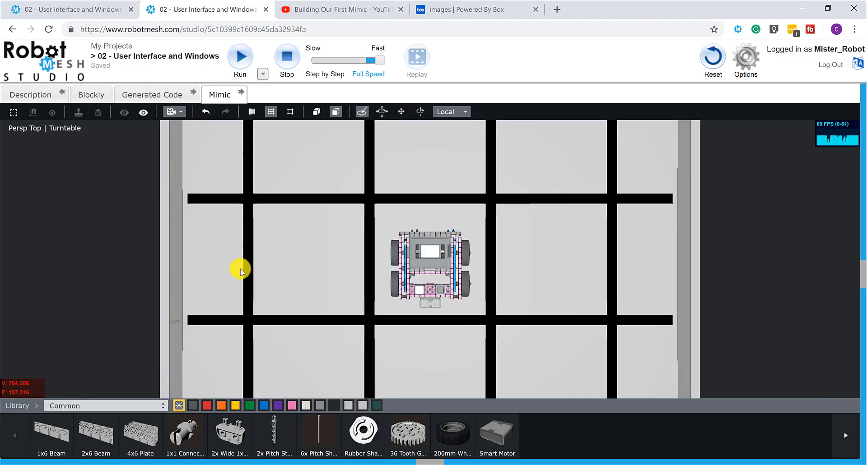
pyautogui.click(172, 112)
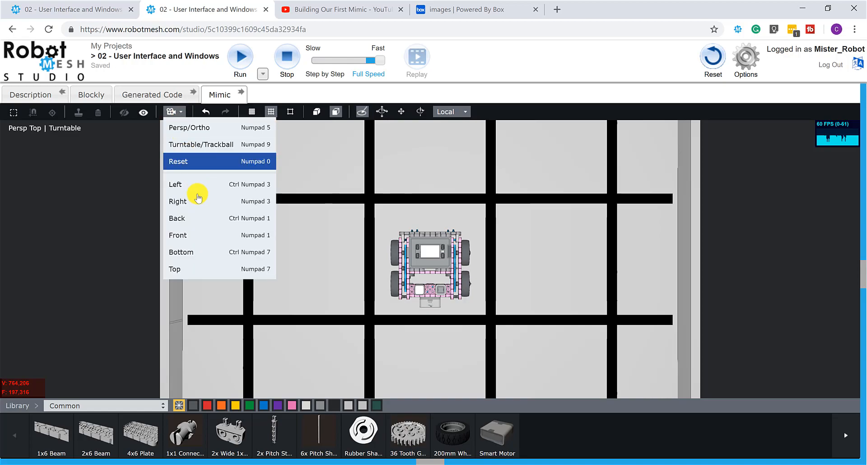
pyautogui.click(175, 184)
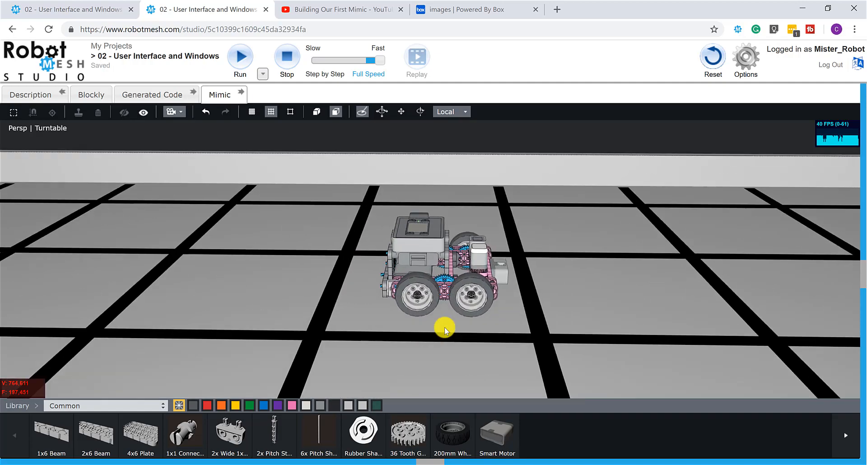
# Move closer to the robot and switch to the Front camera preset
pyautogui.moveTo(445, 330); pyautogui.dragTo(233, 159)
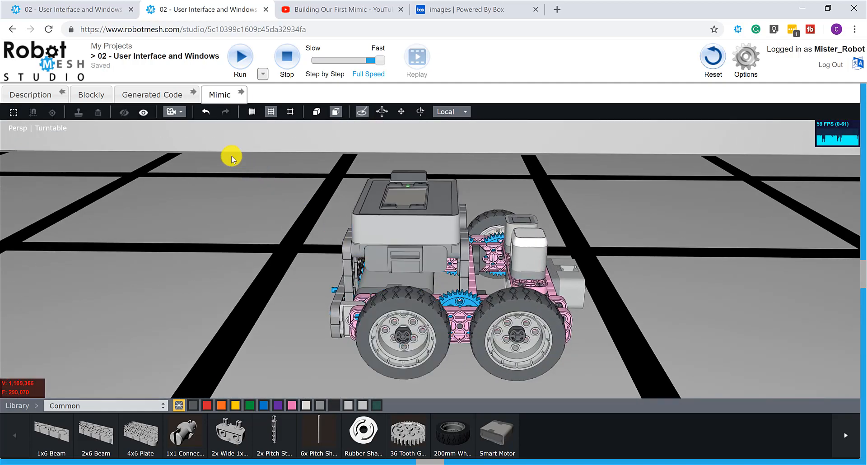
pyautogui.click(172, 111)
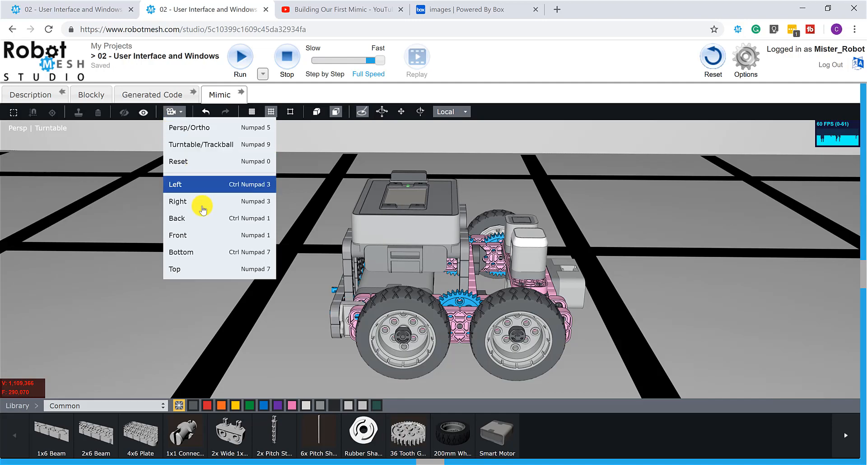
pyautogui.click(177, 218)
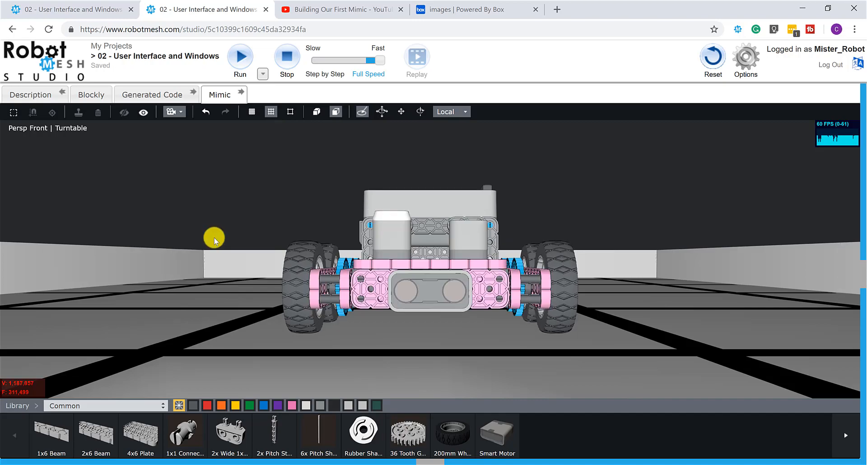
pyautogui.moveTo(219, 248)
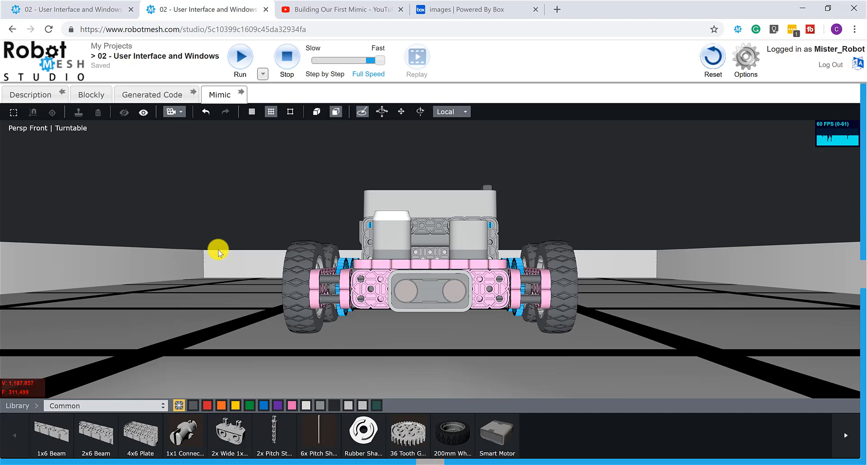
# Orbit above the robot's front-left corner to reveal the blue gears along its side
pyautogui.moveTo(217, 250); pyautogui.dragTo(292, 348)
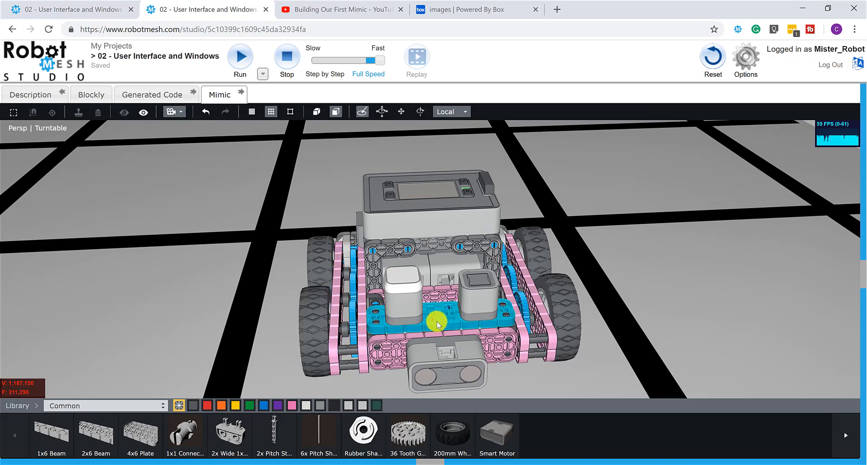
pyautogui.moveTo(441, 322)
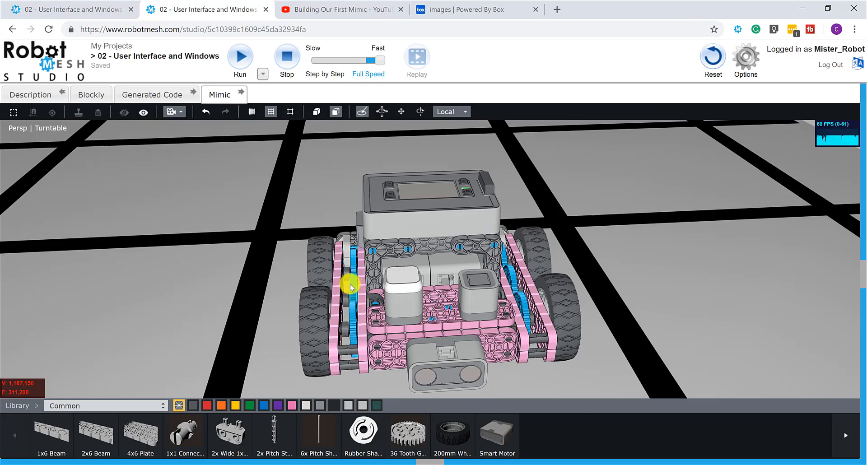
pyautogui.moveTo(351, 338)
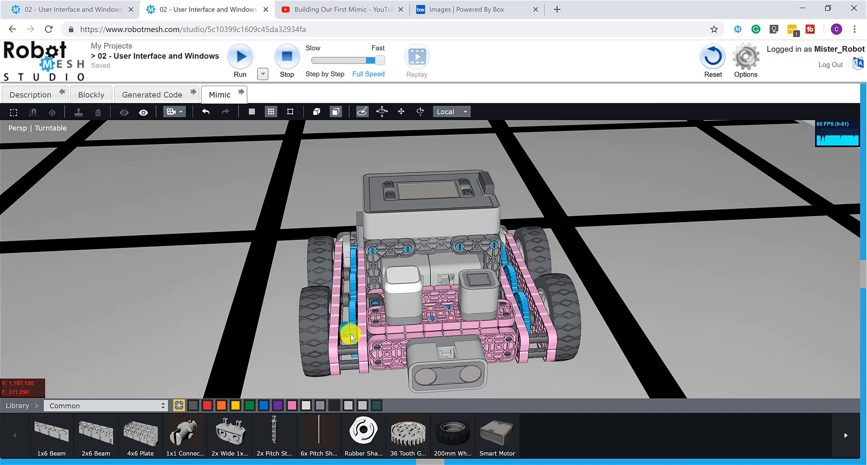
pyautogui.moveTo(351, 337); pyautogui.dragTo(388, 353)
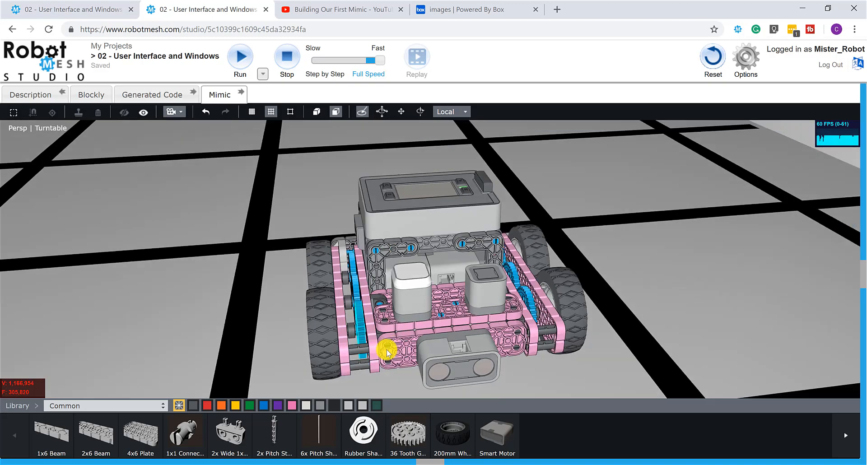
pyautogui.moveTo(388, 353); pyautogui.dragTo(371, 326)
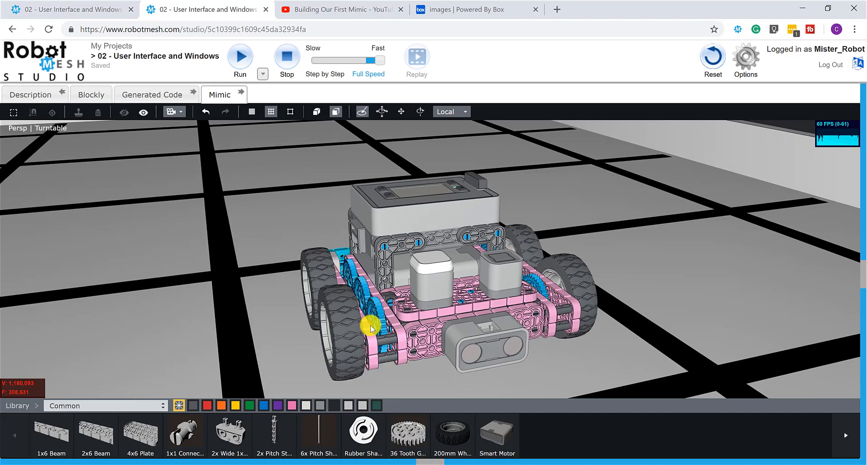
pyautogui.moveTo(364, 327)
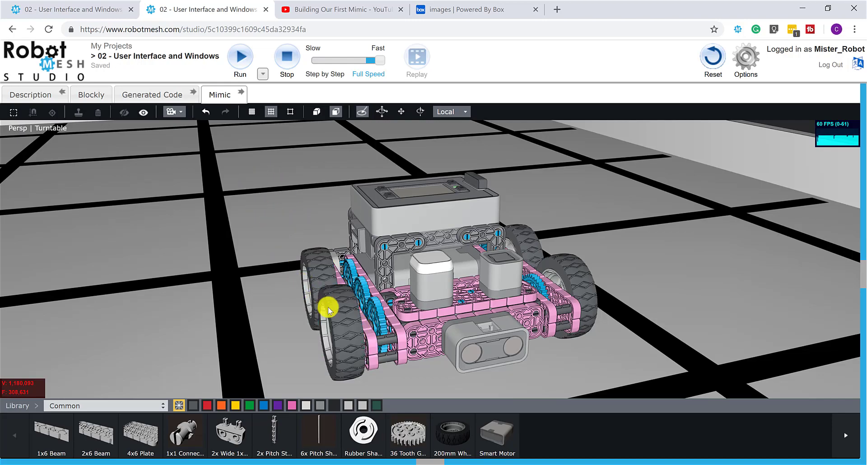
pyautogui.click(329, 309)
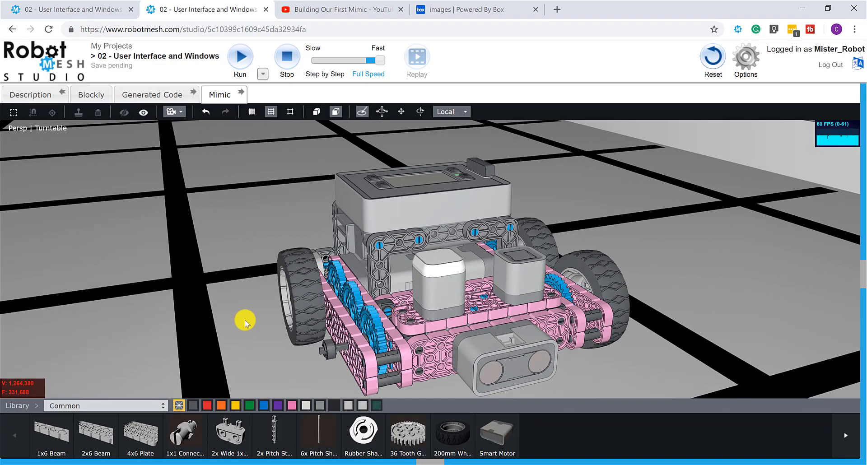
# Hide the side beam parts and move in at ground level to inspect the exposed gears
pyautogui.moveTo(245, 323); pyautogui.dragTo(262, 330)
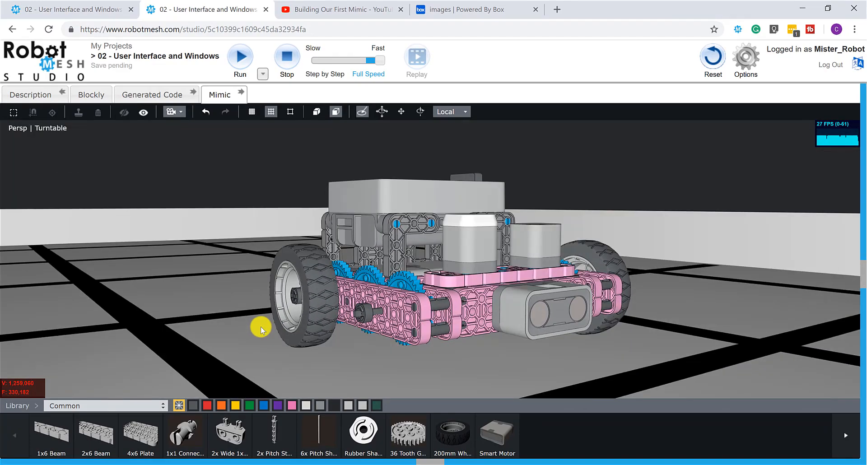
pyautogui.moveTo(263, 331); pyautogui.dragTo(376, 293)
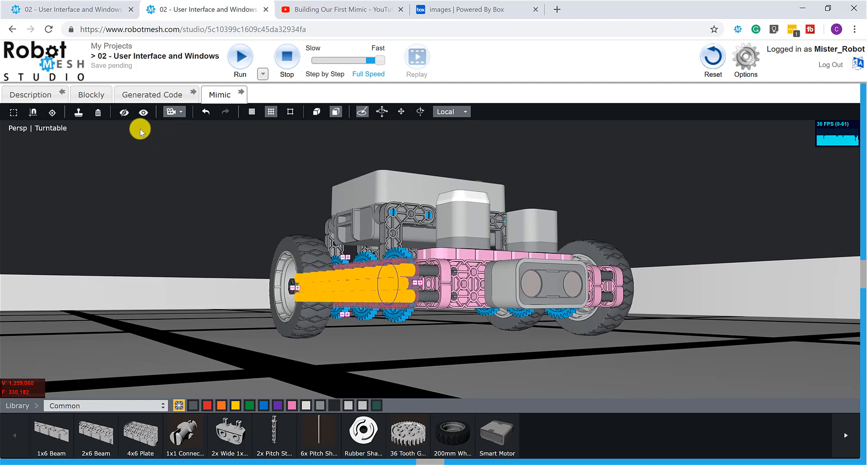
pyautogui.moveTo(124, 115)
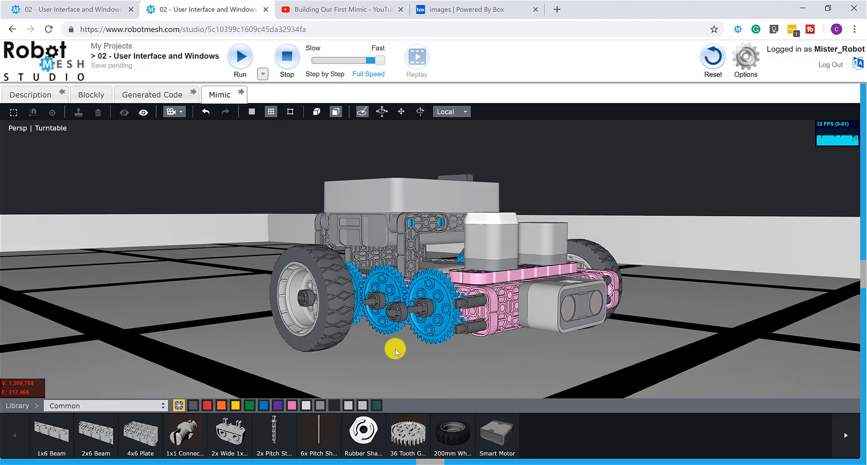
pyautogui.moveTo(396, 351); pyautogui.dragTo(437, 307)
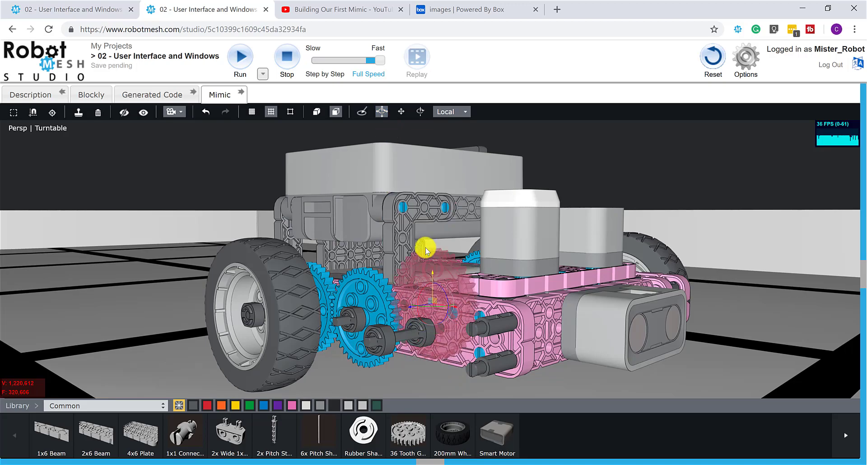
pyautogui.moveTo(426, 247); pyautogui.dragTo(442, 309)
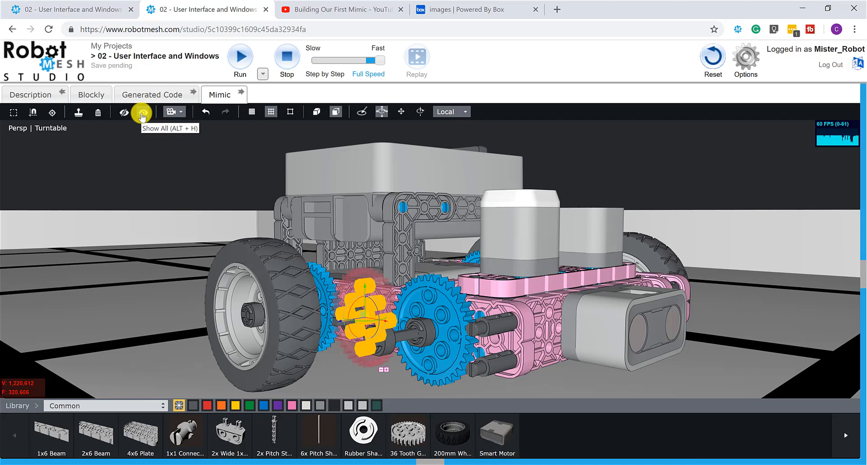
# Restore every hidden part with Show All
pyautogui.click(143, 112)
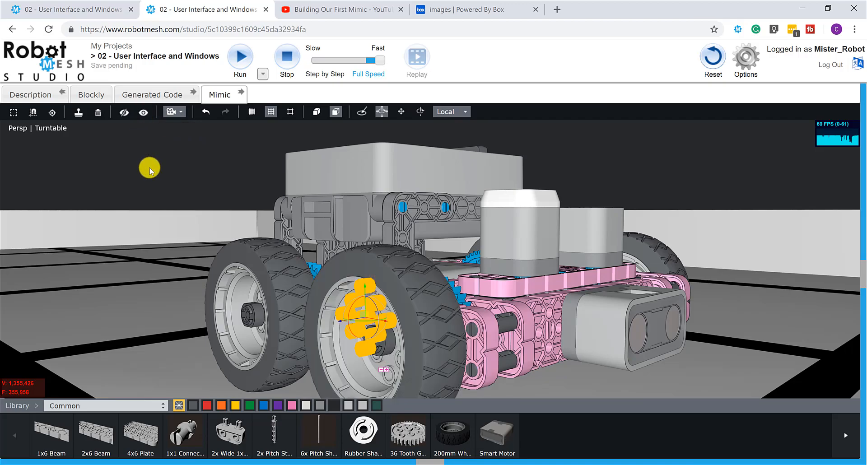